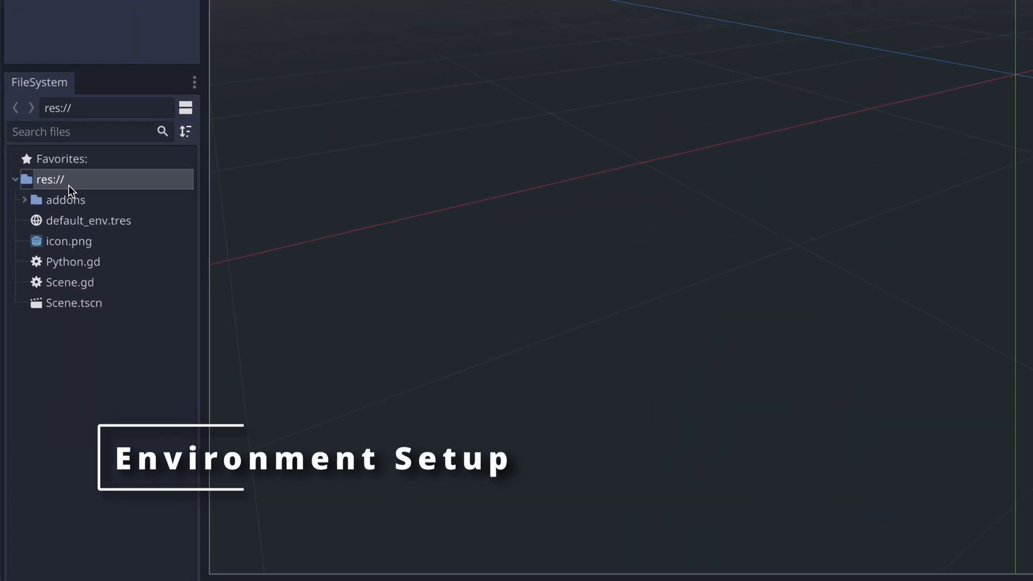
Show the context menu for the res:// root folder in the FileSystem dock.
right_click(49, 179)
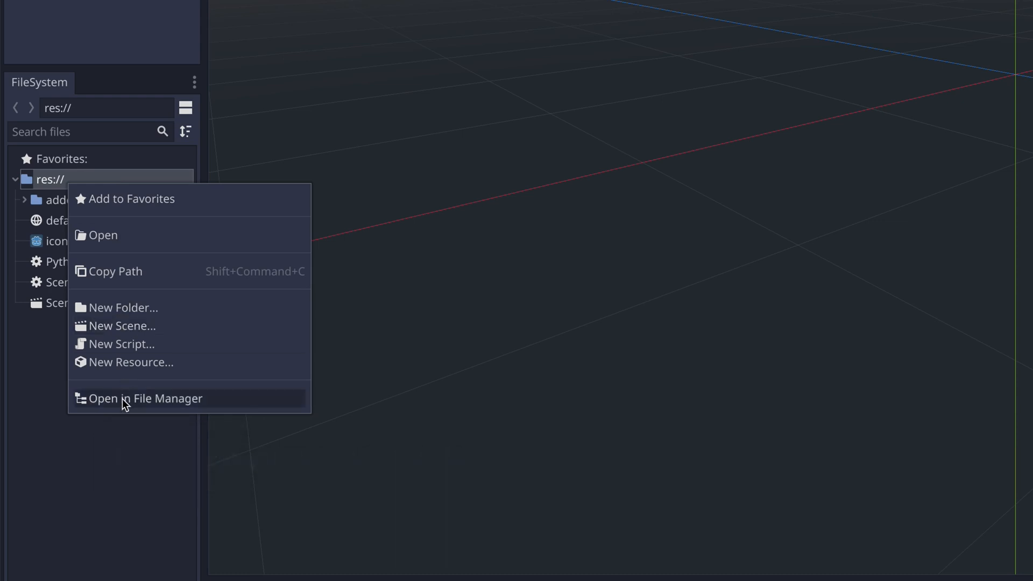
Reveal the project in Finder and create a folder named PythonFiles in it.
click(145, 399)
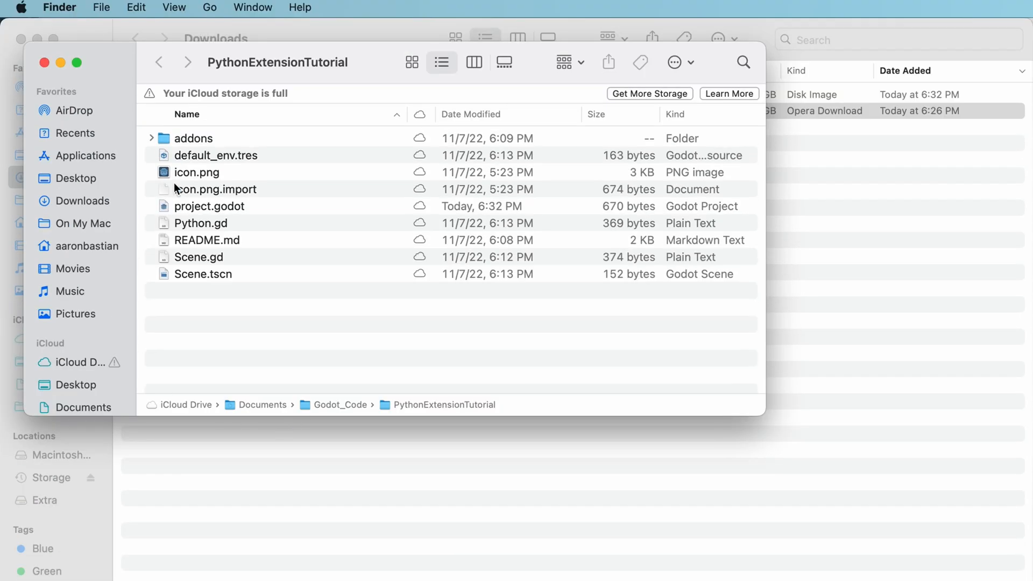
right_click(253, 303)
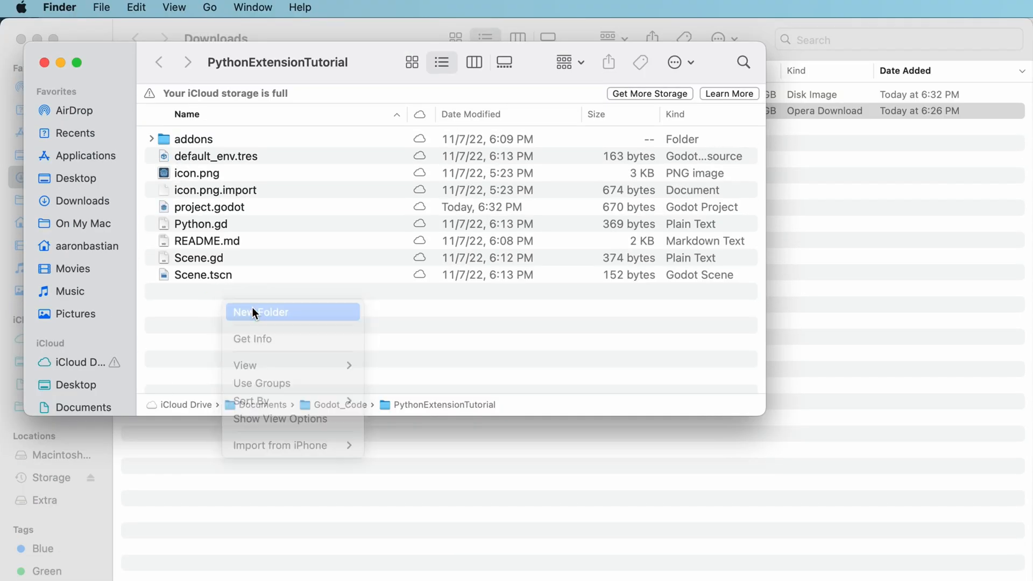
click(258, 311)
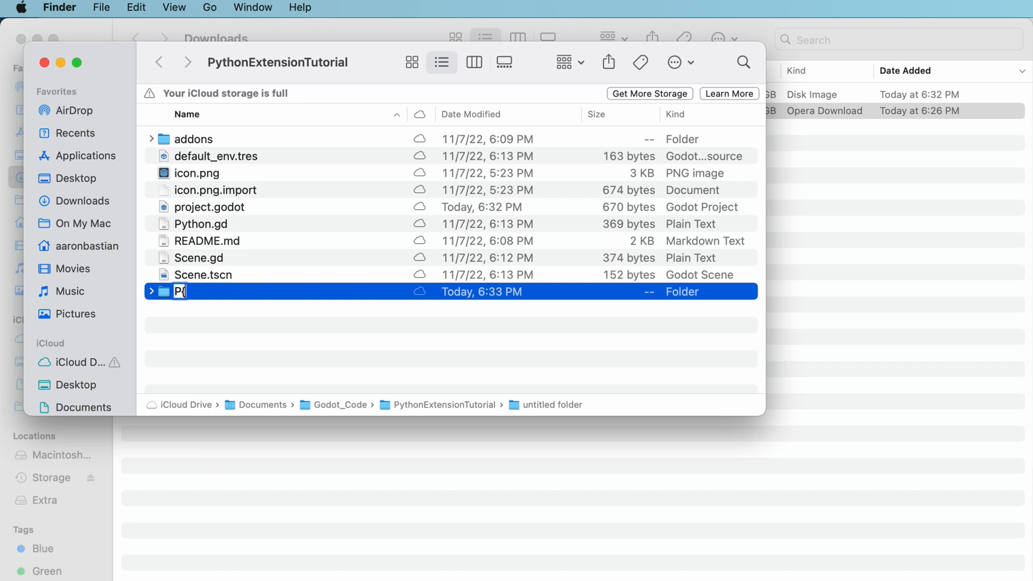
text(ython)
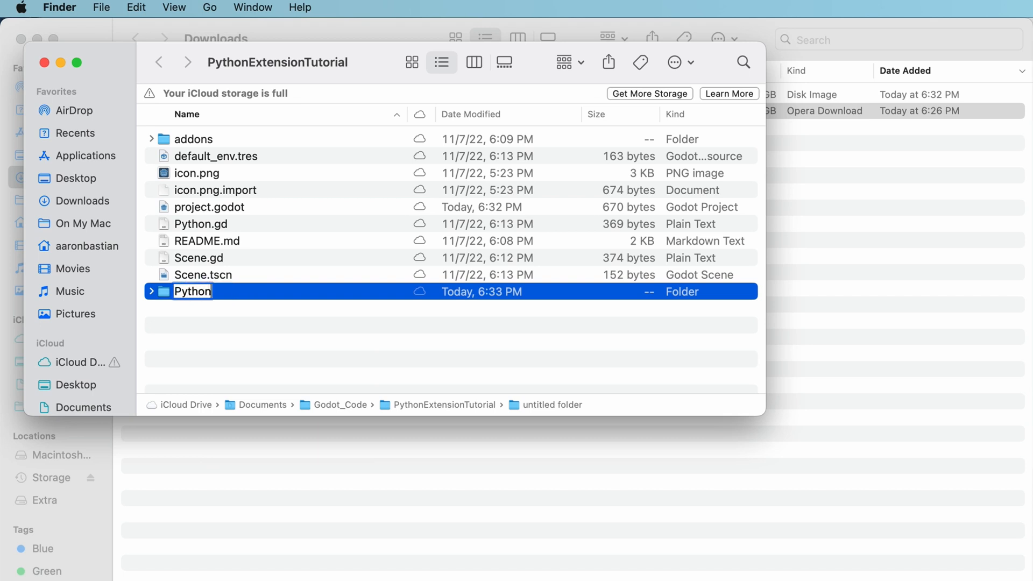
text(Files)
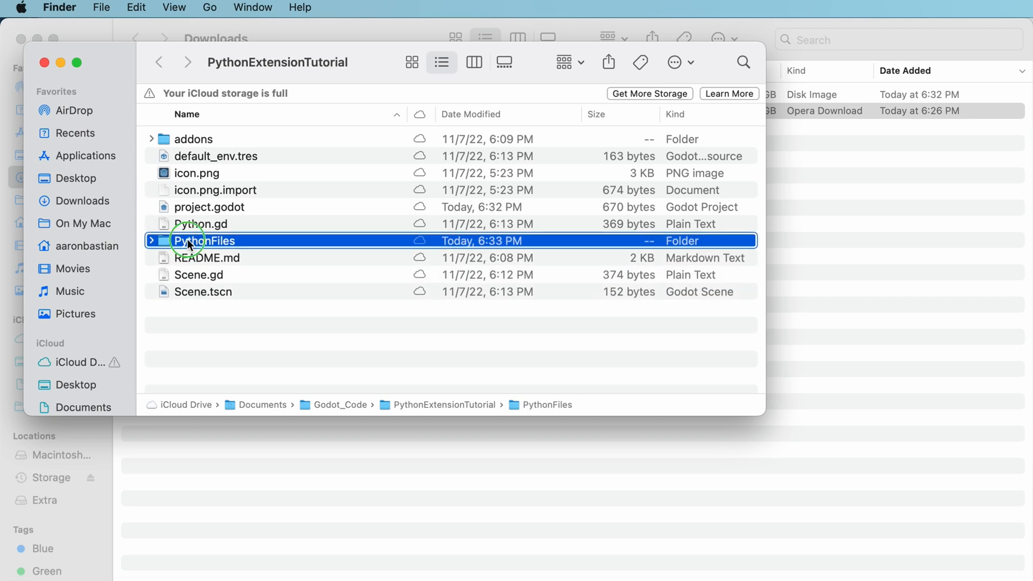
right_click(205, 241)
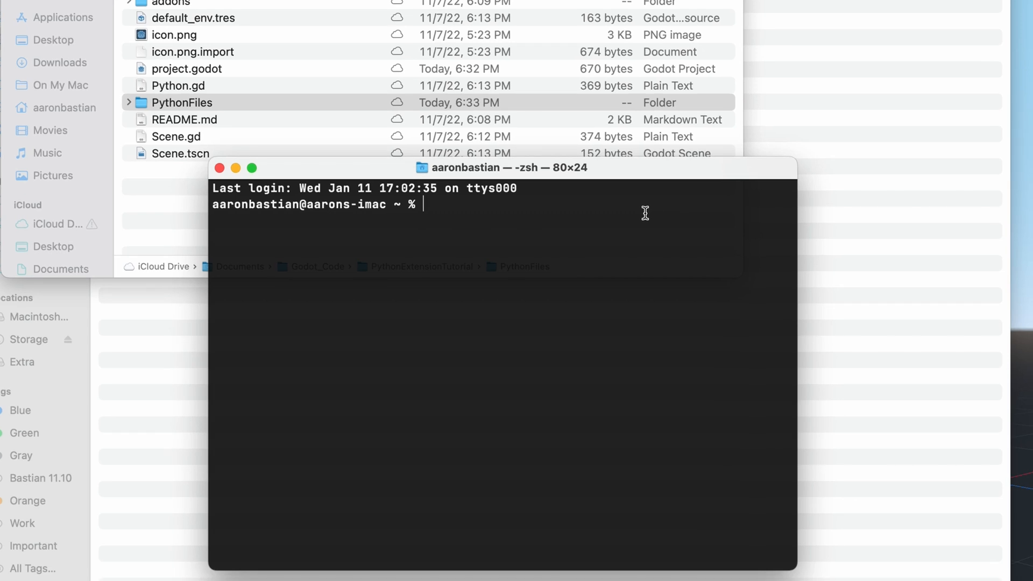
cd into the project's PythonFiles folder and run python -m venv venv.
text(/Users/aaronbastian/Documents/Godot_Code/PythonExtensionTutorial/PythonFiles)
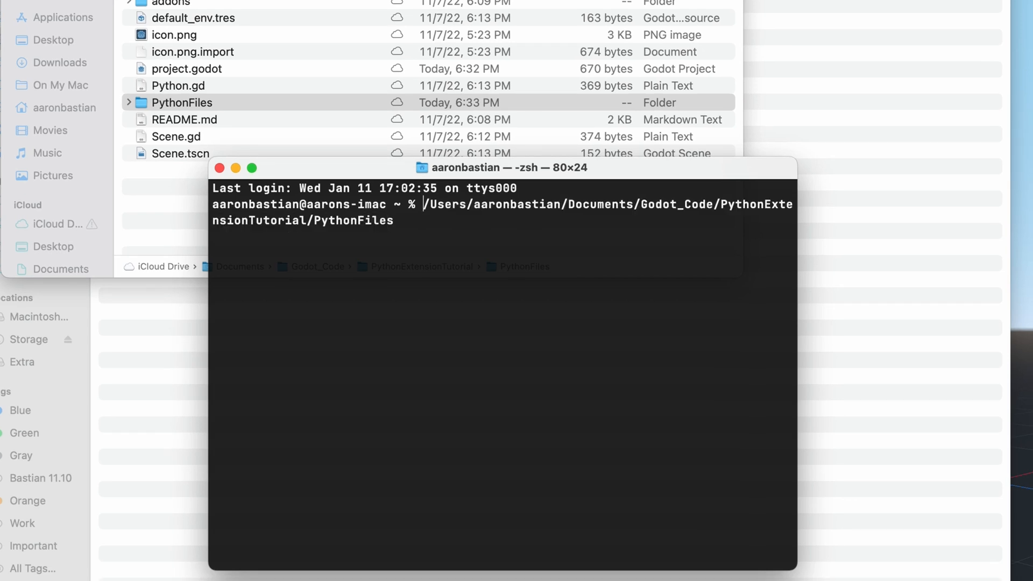
key(Return)
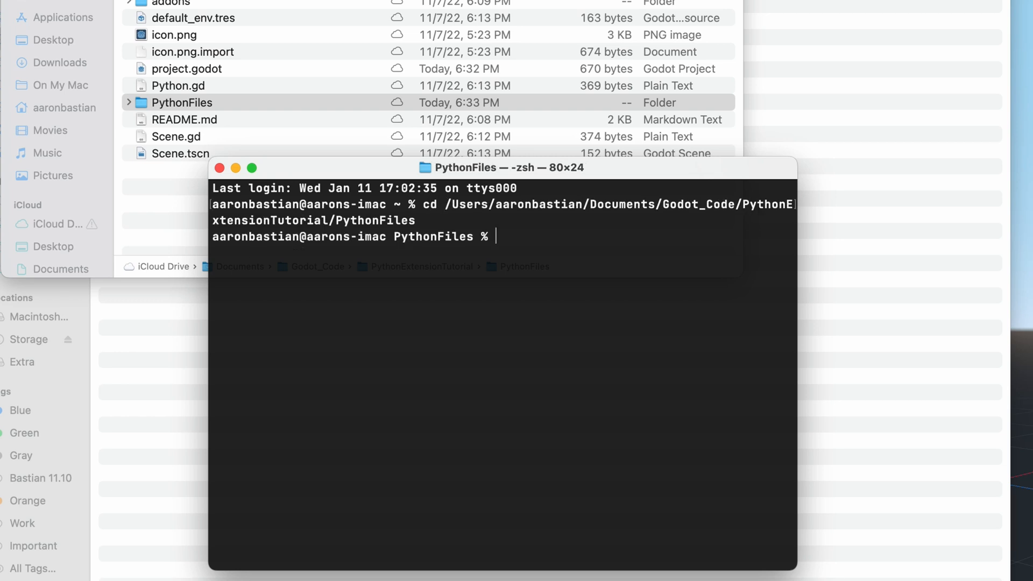
text(python)
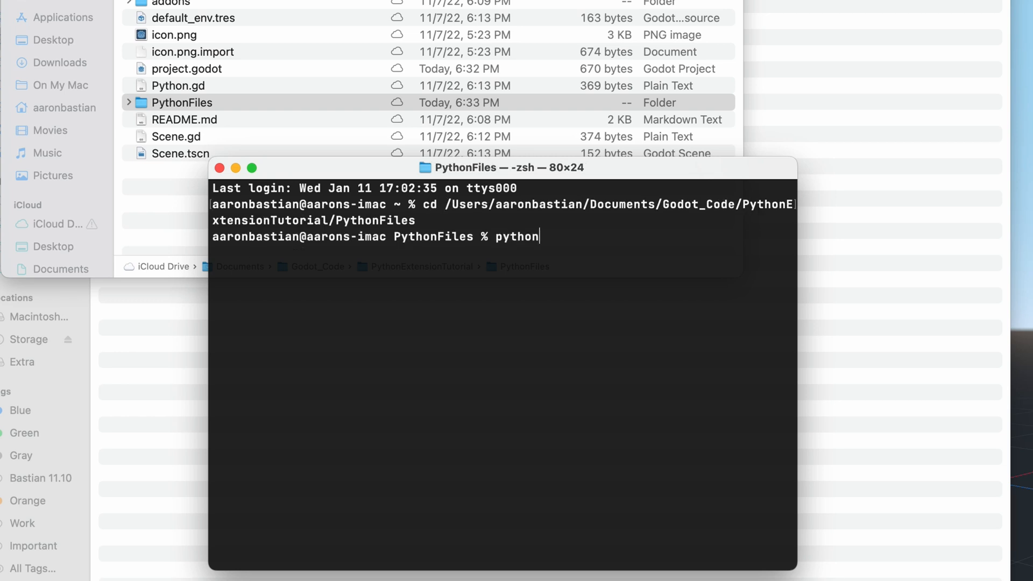
text(-)
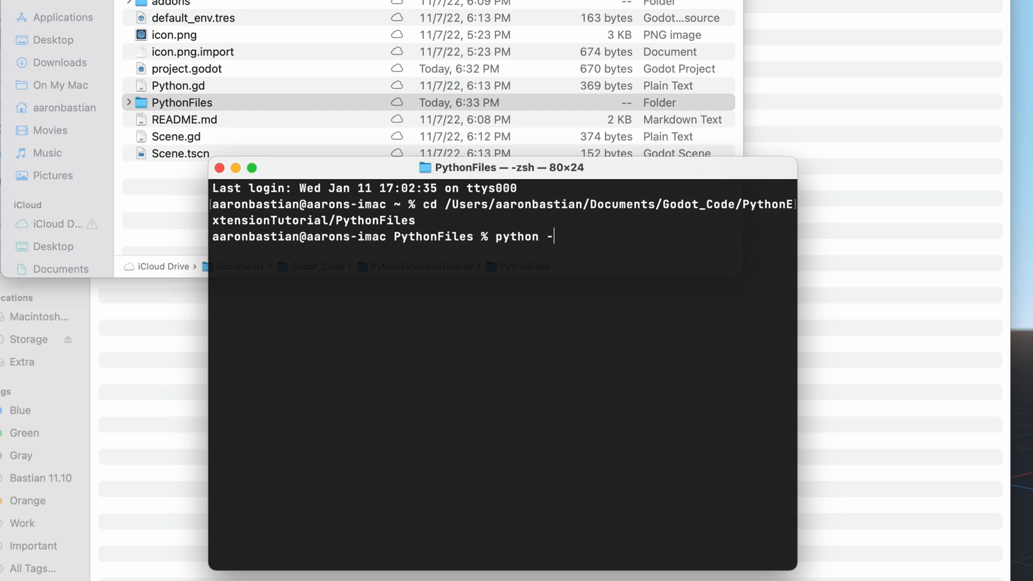
text(m venv)
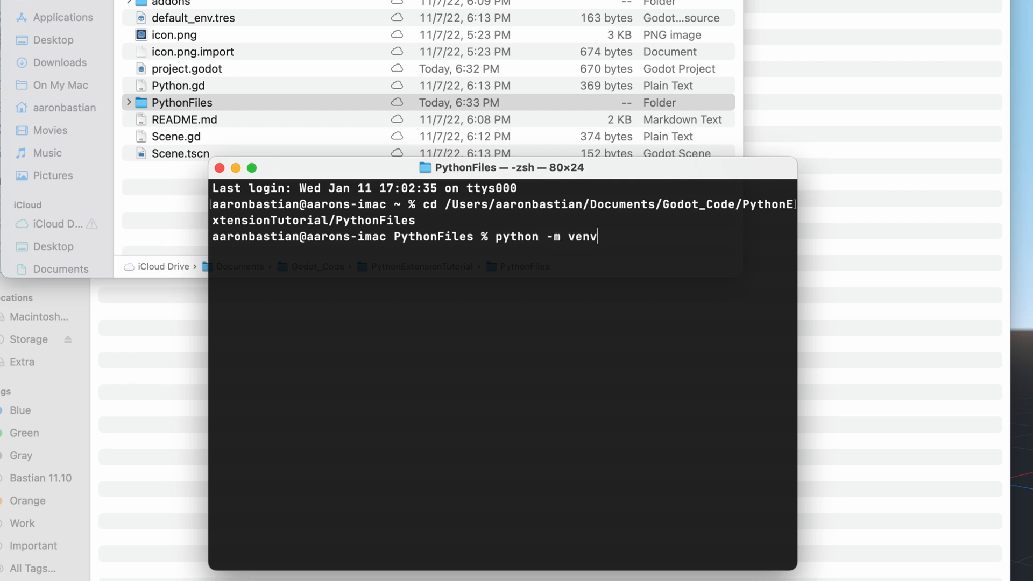
text(venv)
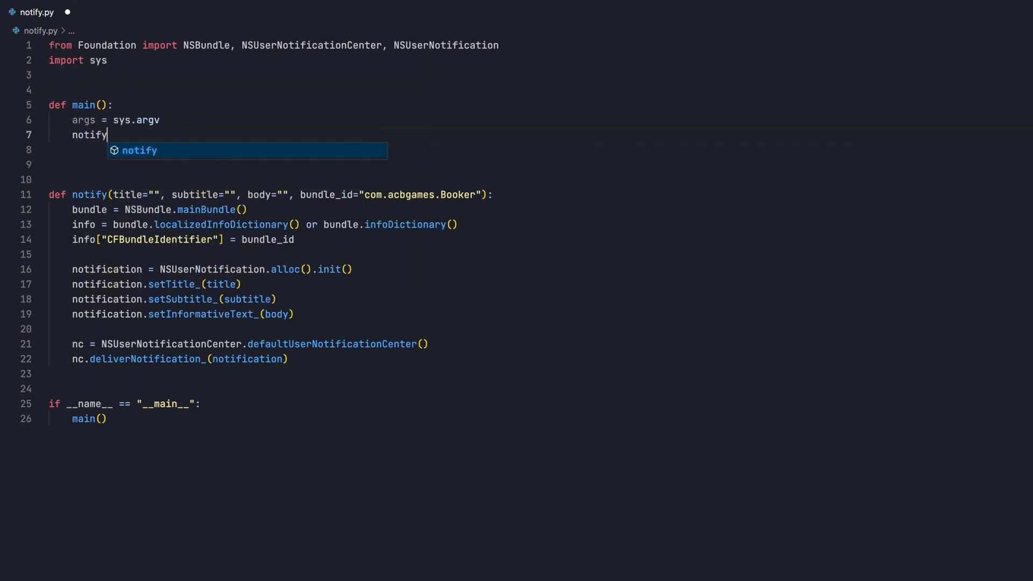
Add the call notify(args[1], args[2], args[3]) to notify.py's main.
text((args[1], args[2]))
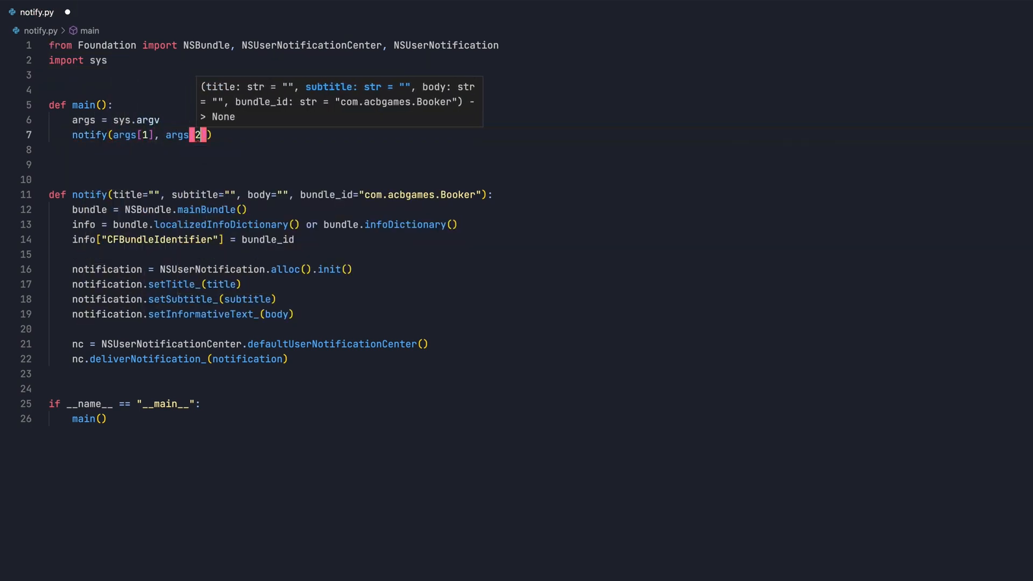
text(, args[3])
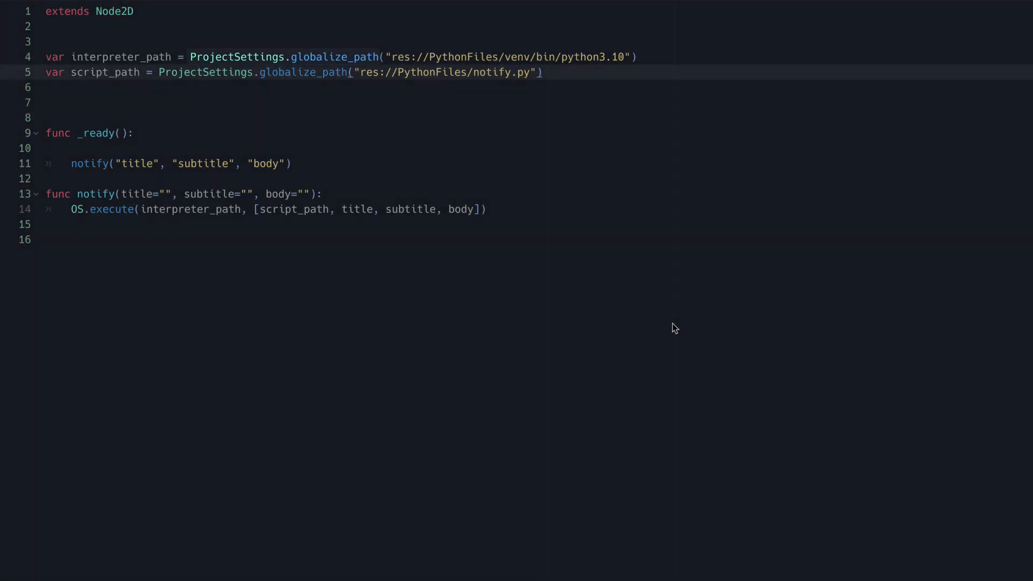
Write the GDScript that runs notify.py through the venv interpreter with OS.execute.
click(542, 72)
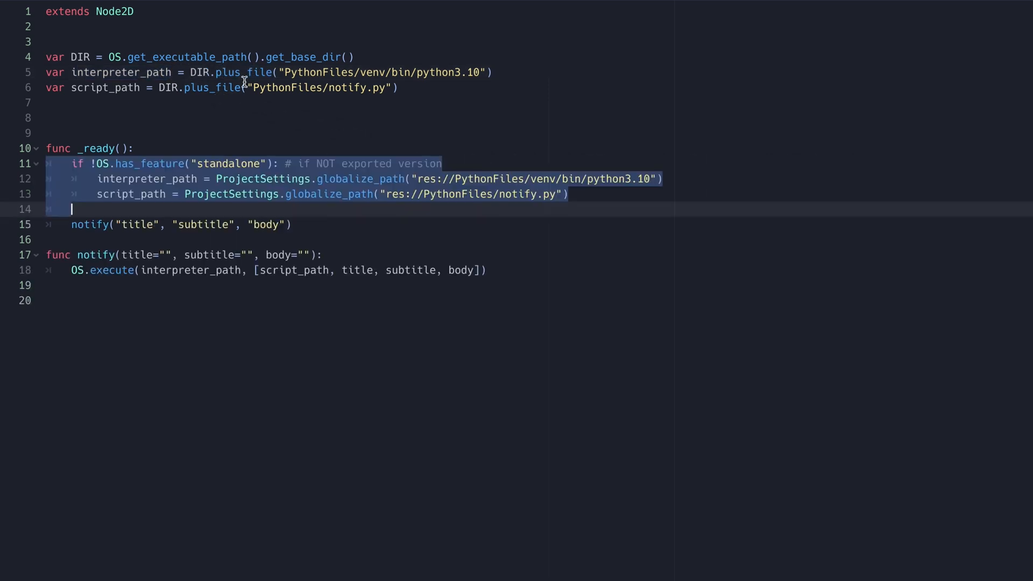
Deselect the indented path lines and scroll up through the standalone path logic.
click(212, 163)
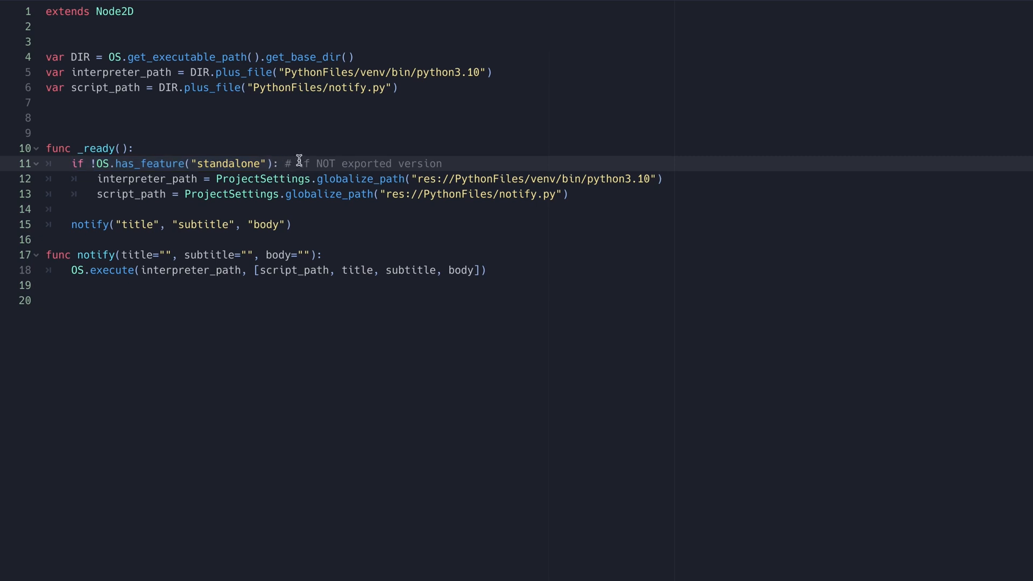
scroll(up, 3)
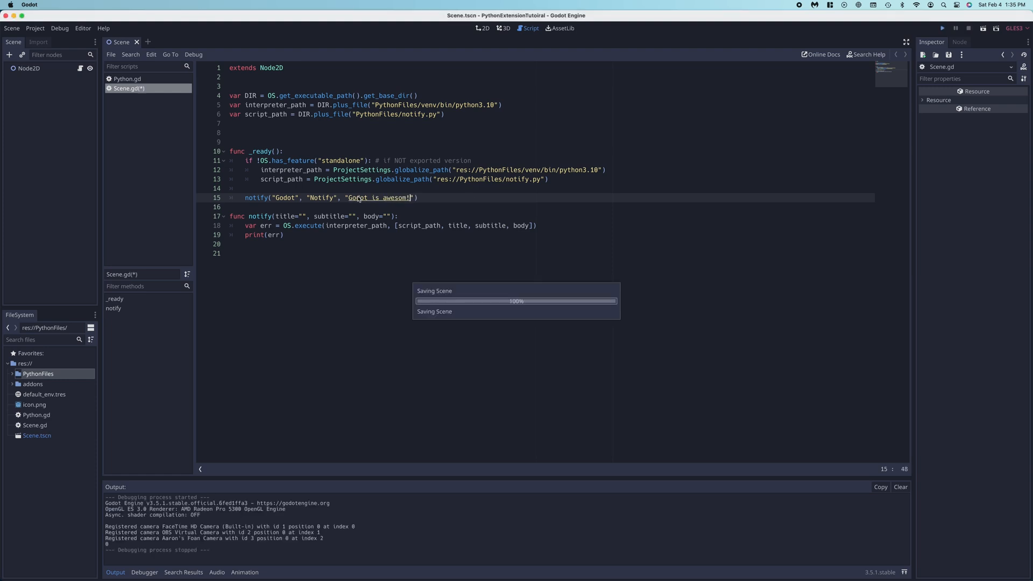
Run the scene, check the macOS notification, and open Project > Export.
click(941, 28)
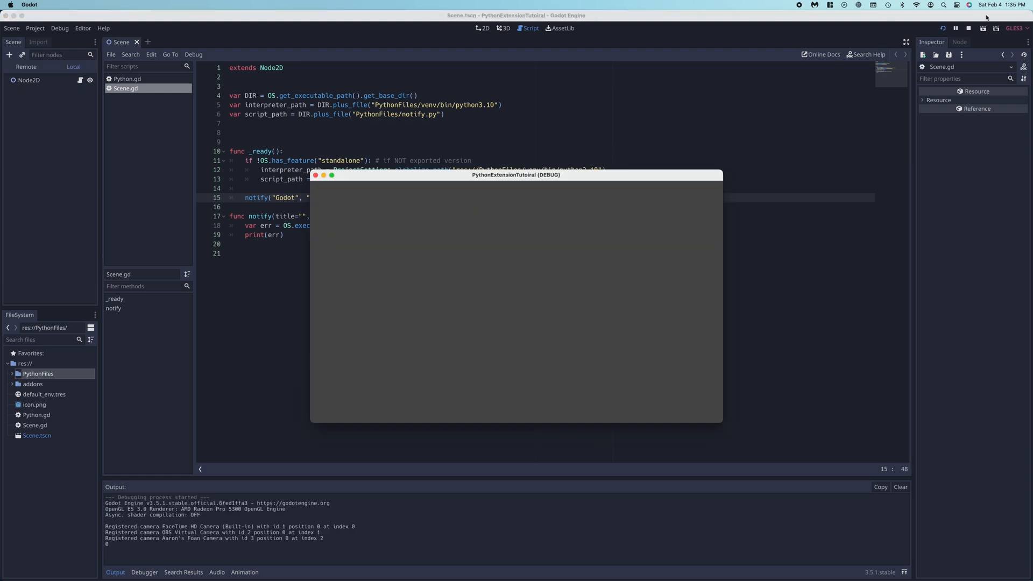
click(1009, 5)
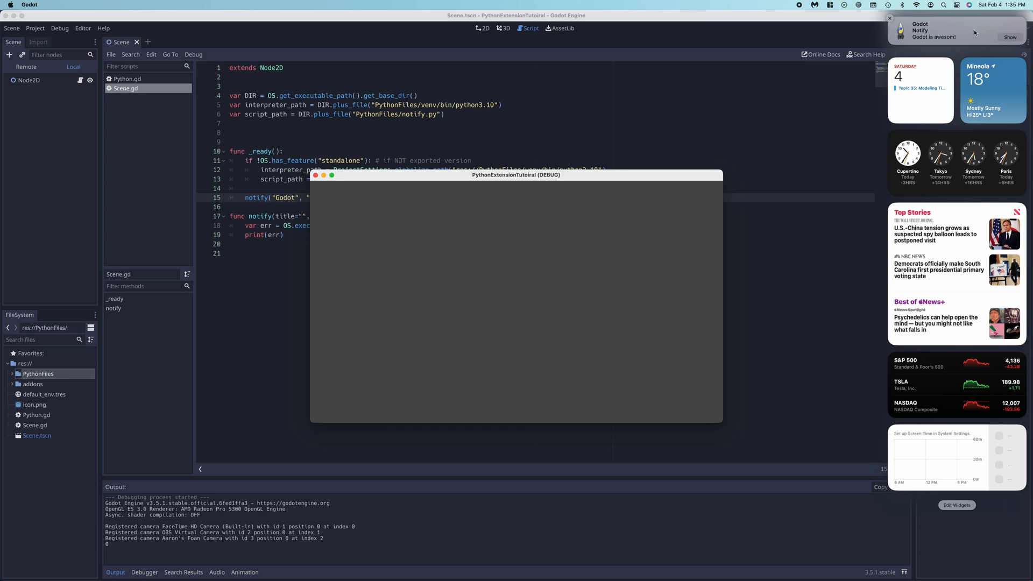
click(35, 27)
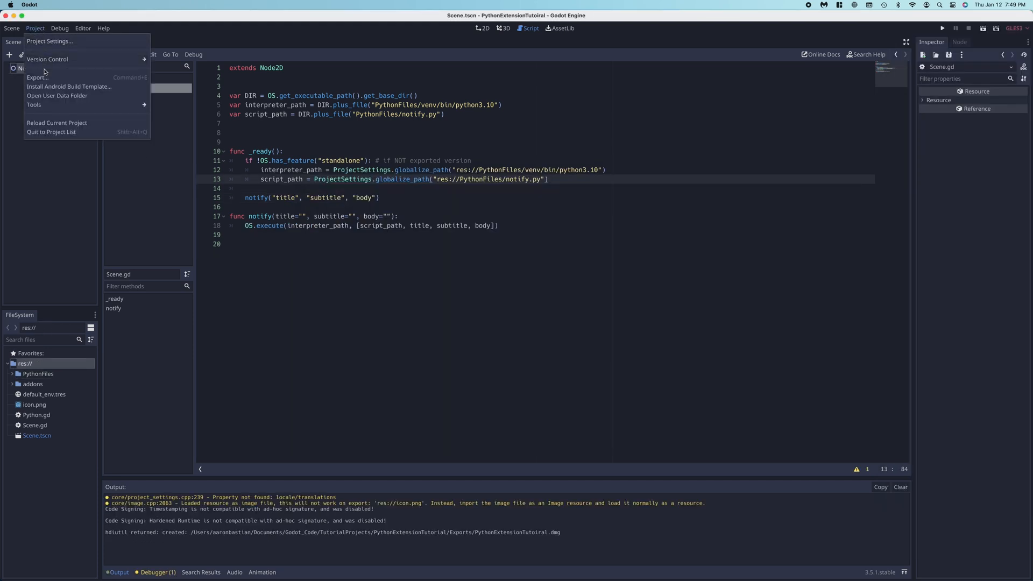
click(36, 77)
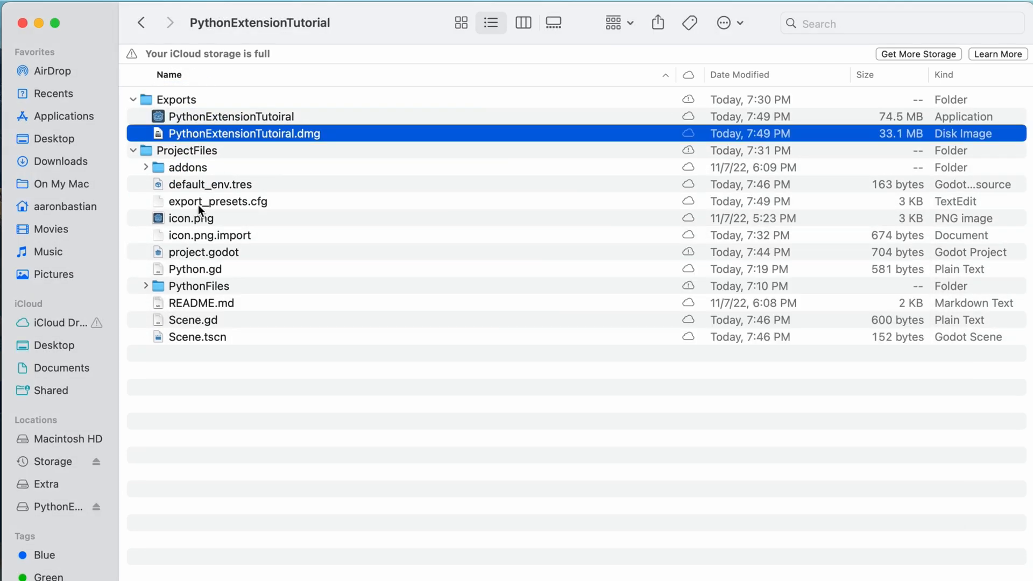
Confirm PythonFiles sits in the app's Contents/MacOS, then launch the exported app.
right_click(197, 285)
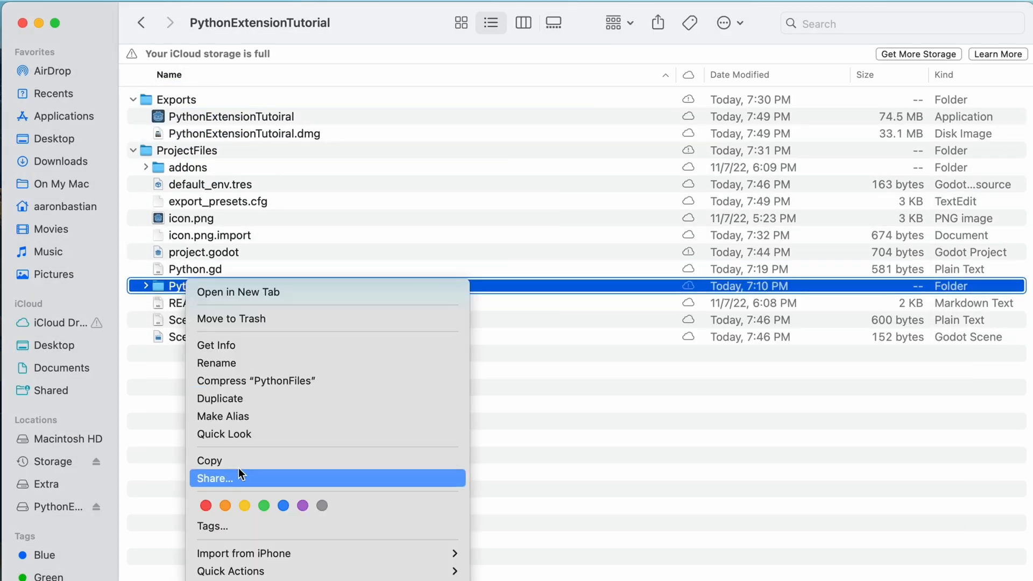
right_click(231, 117)
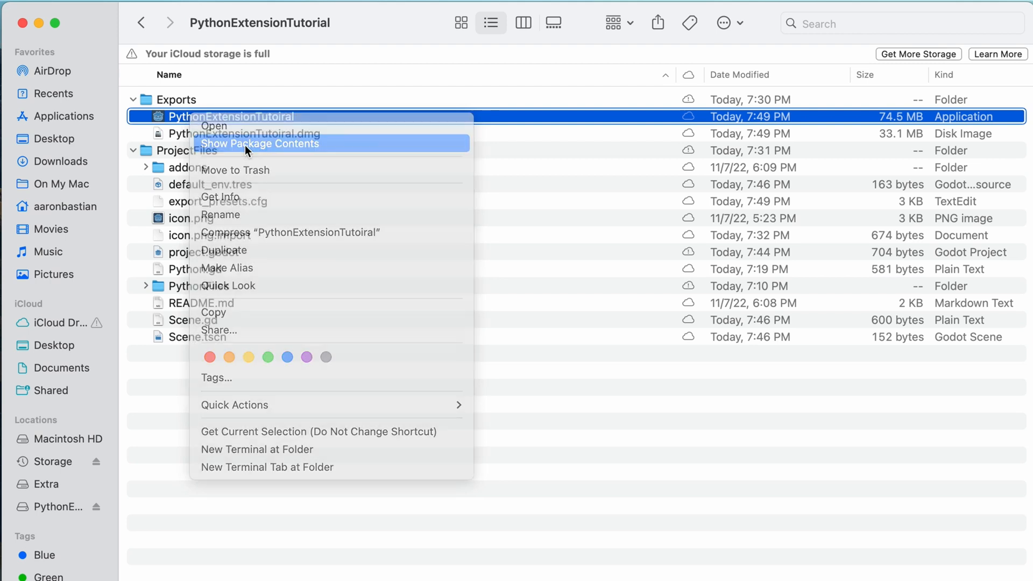
click(259, 144)
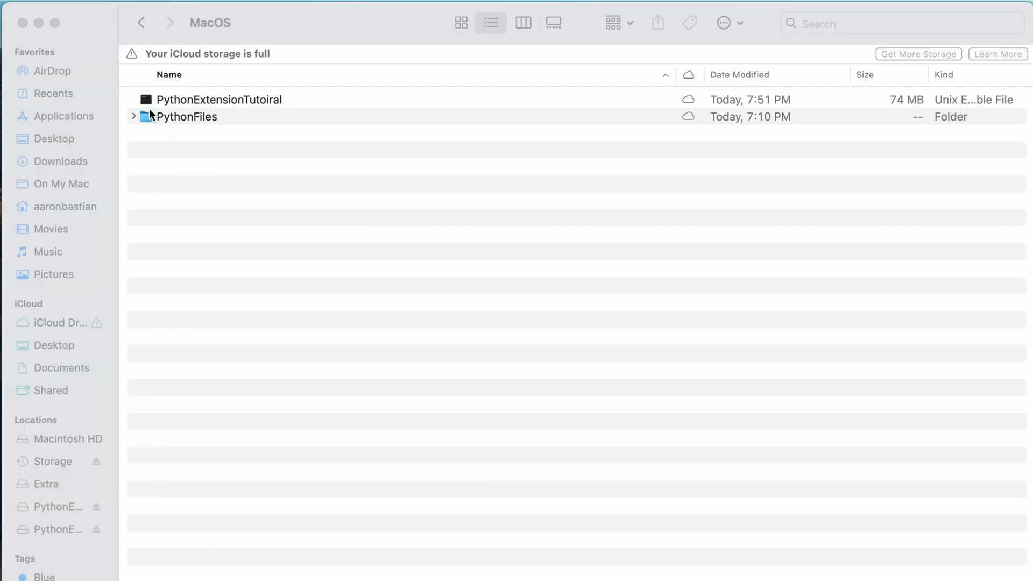
click(134, 117)
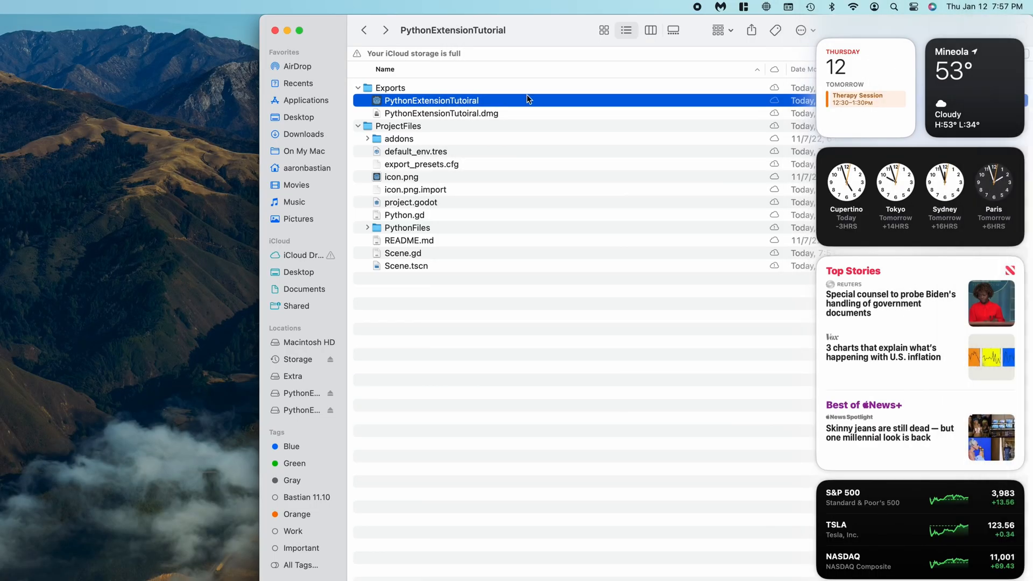
double_click(431, 100)
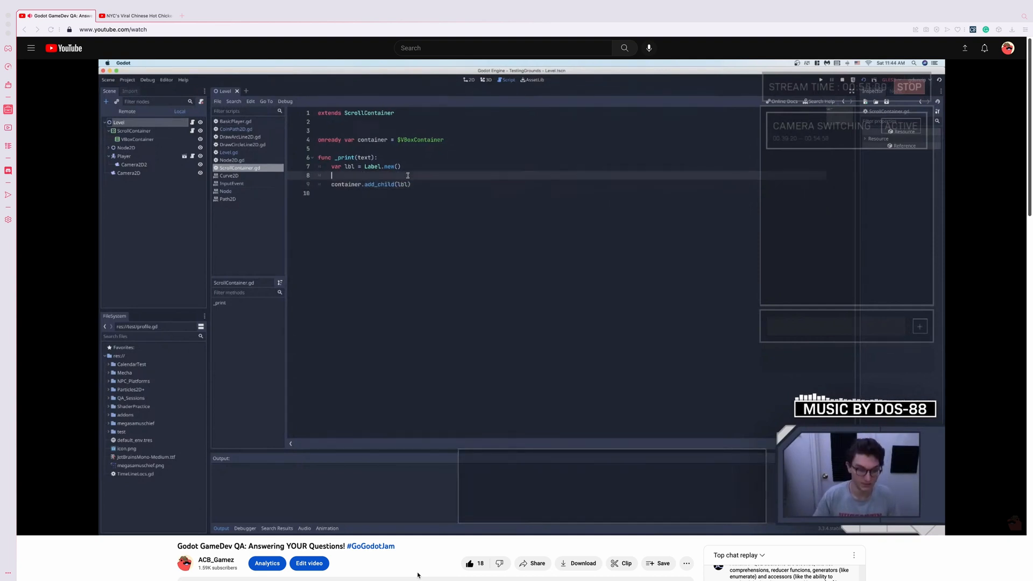
Show the Godot GameDev QA YouTube video, where the script edits lbl.text.
text(lbl.text)
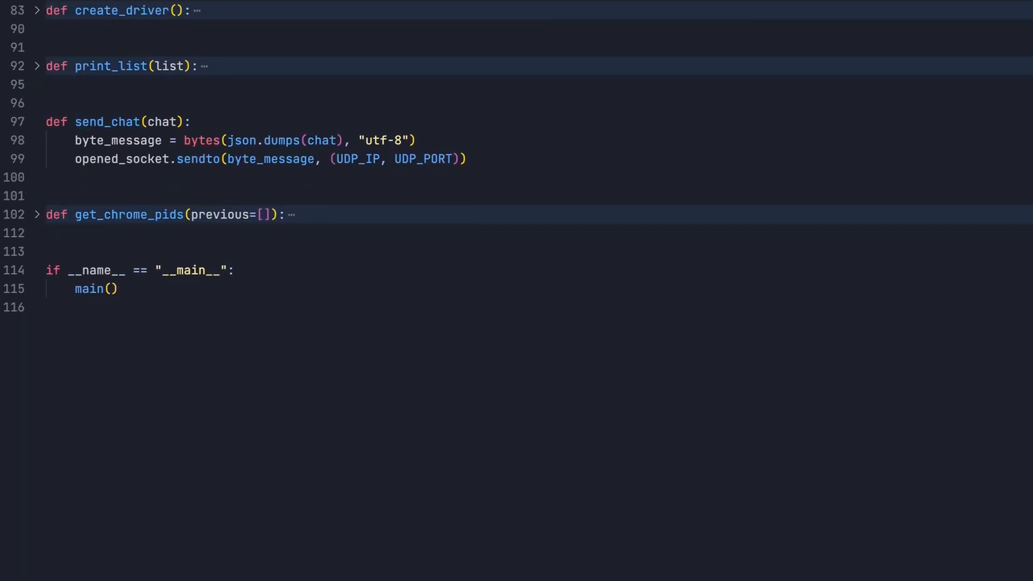
View the chat-scraper script's send_chat function and main entry point in VS Code.
double_click(159, 122)
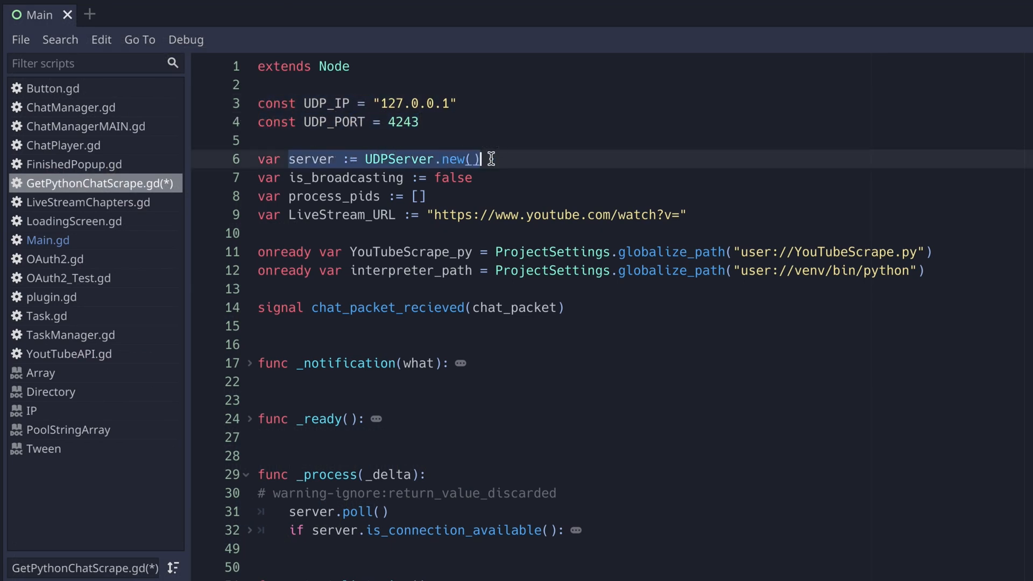
Review kill_processes in GetPythonChatScrape.gd, then the UDP server script's _process packet reply.
scroll(down, 3)
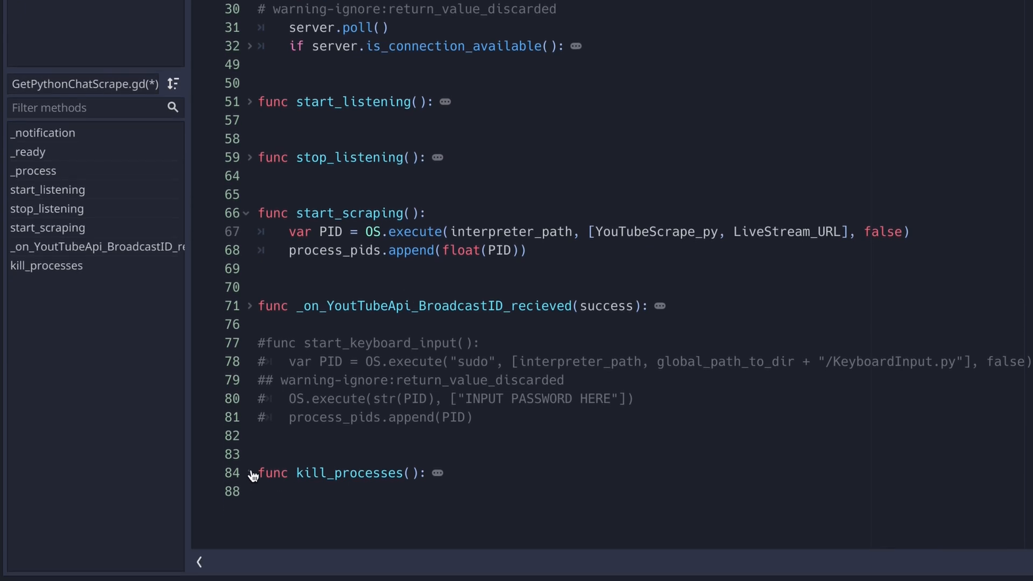
click(240, 472)
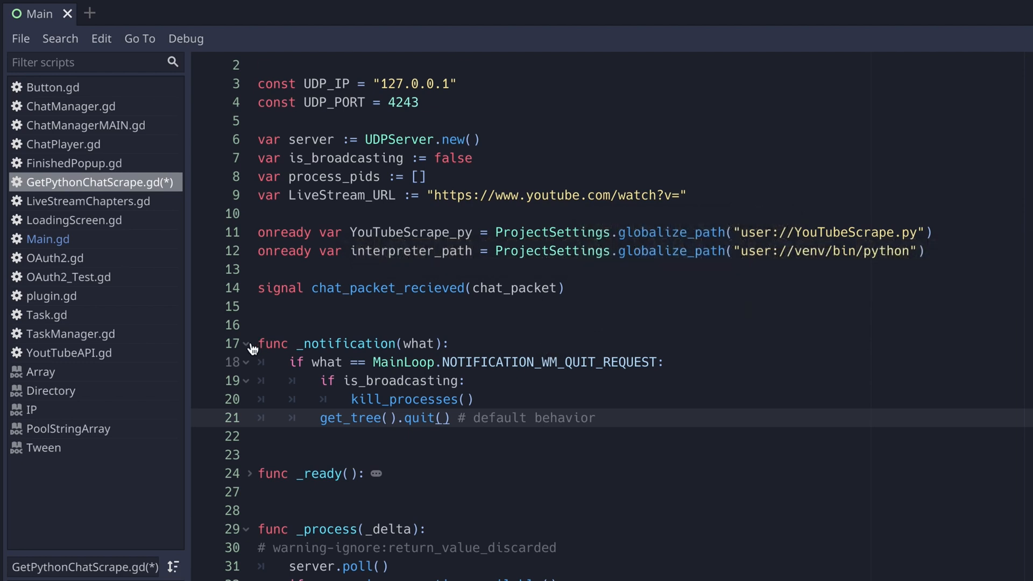
scroll(down, 3)
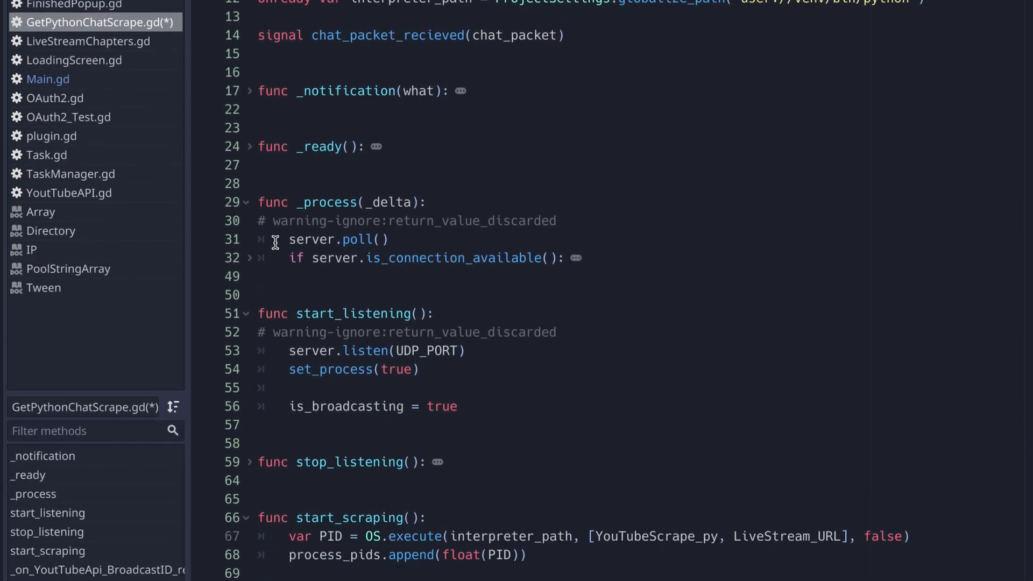
click(247, 258)
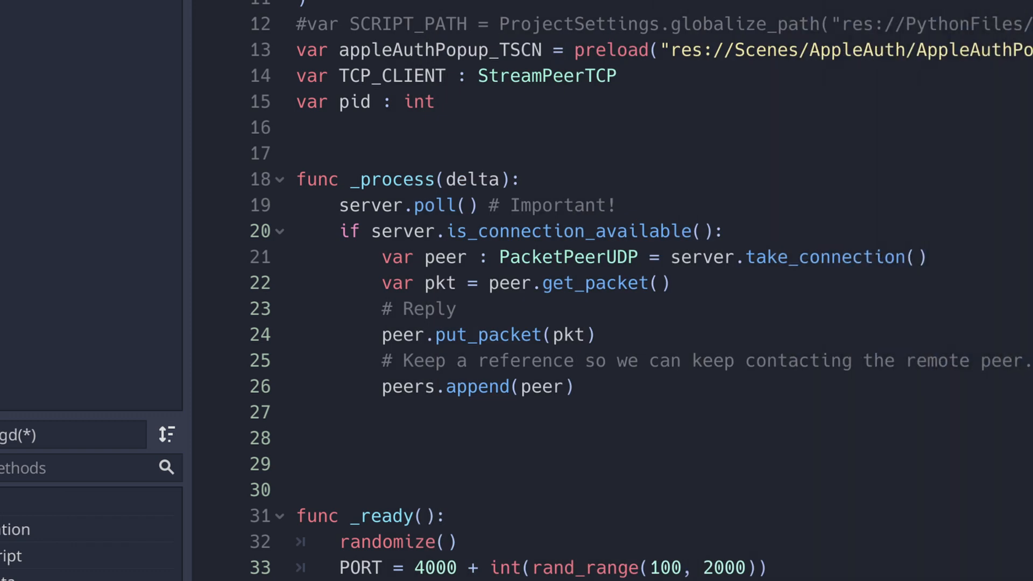
click(481, 335)
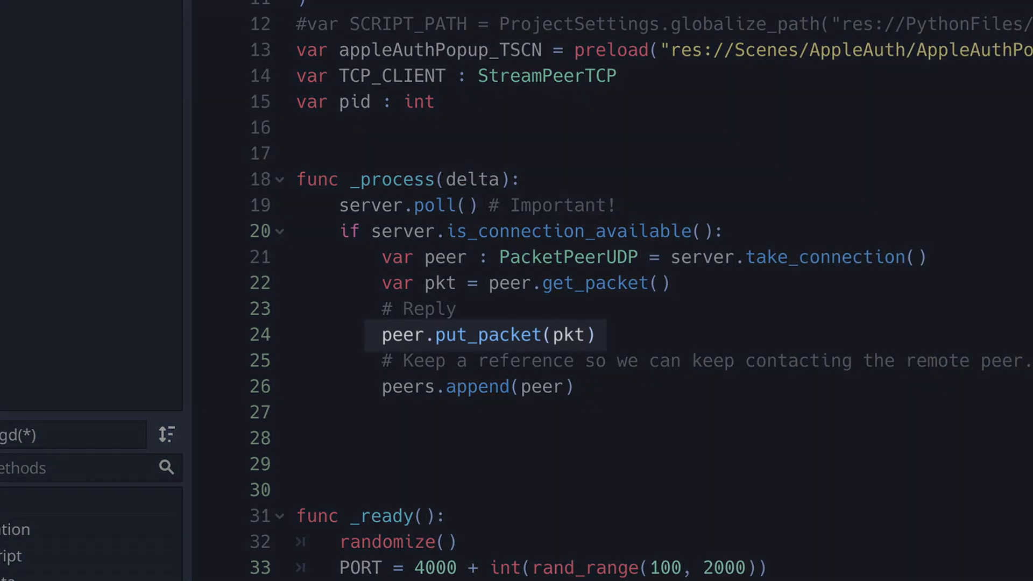